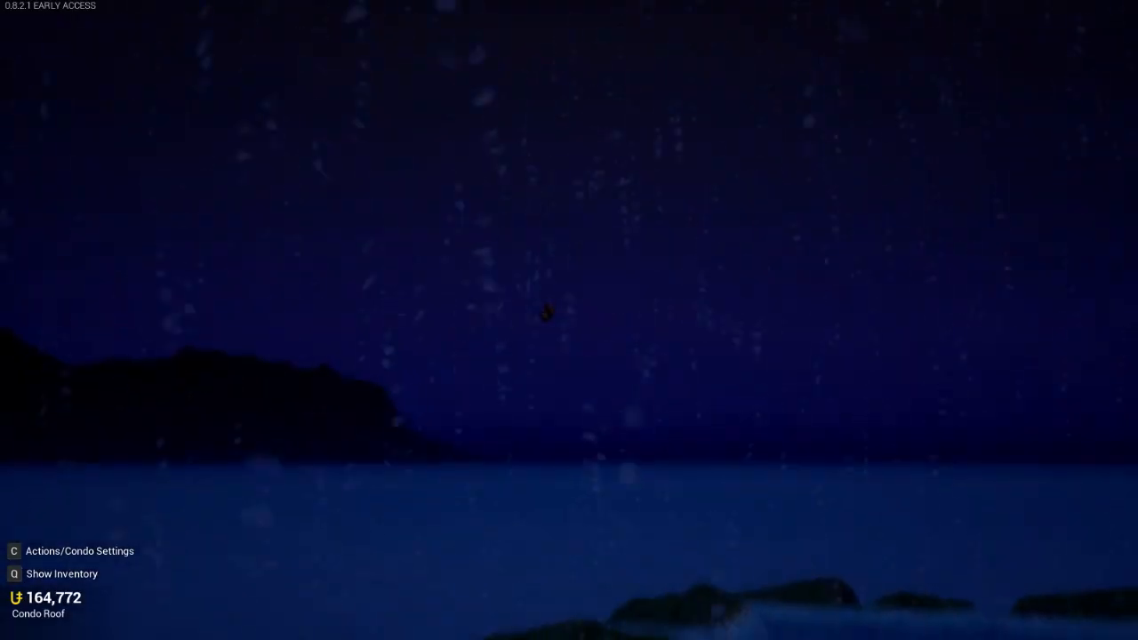
mouse_move(547, 313)
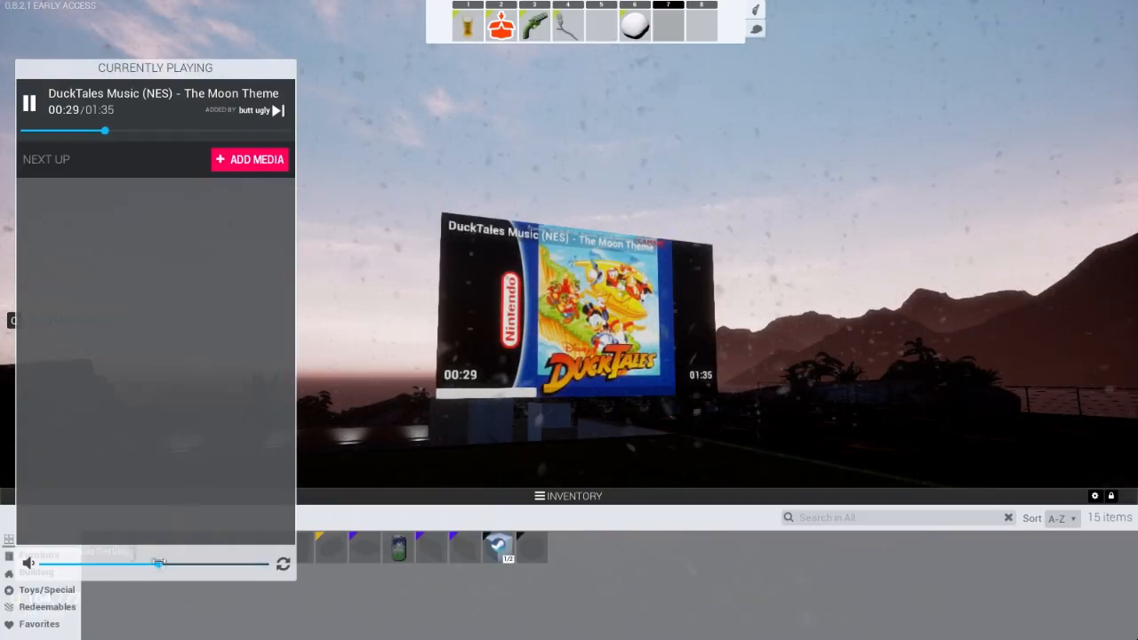
Step: Lower the DuckTales Moon Theme video's volume and close the media queue to watch
drag(160, 563, 55, 563)
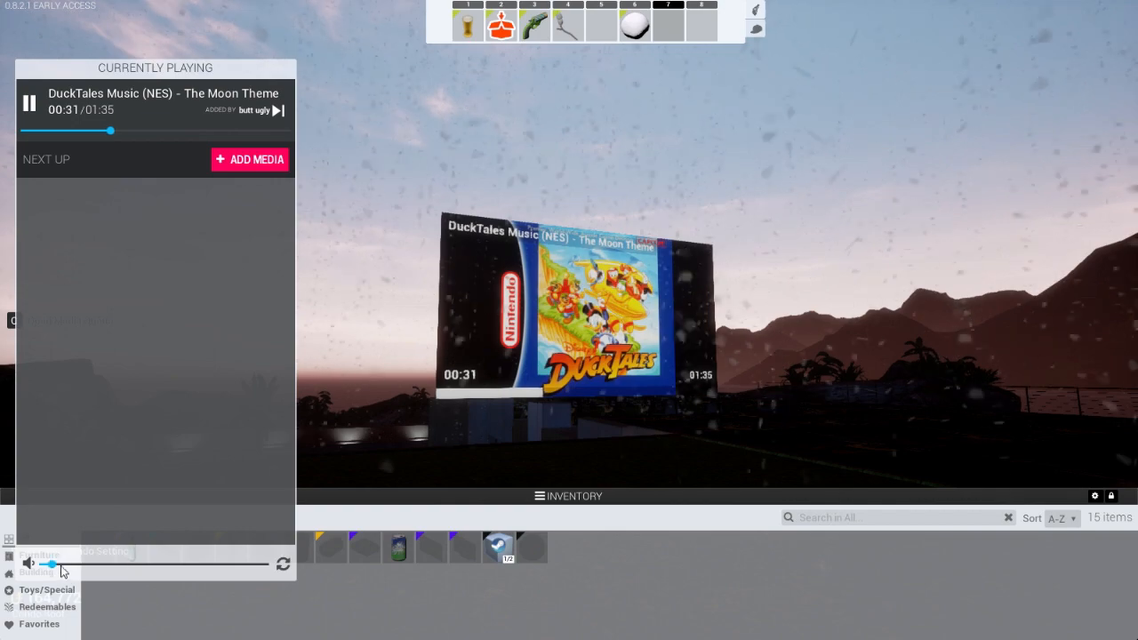
key(q)
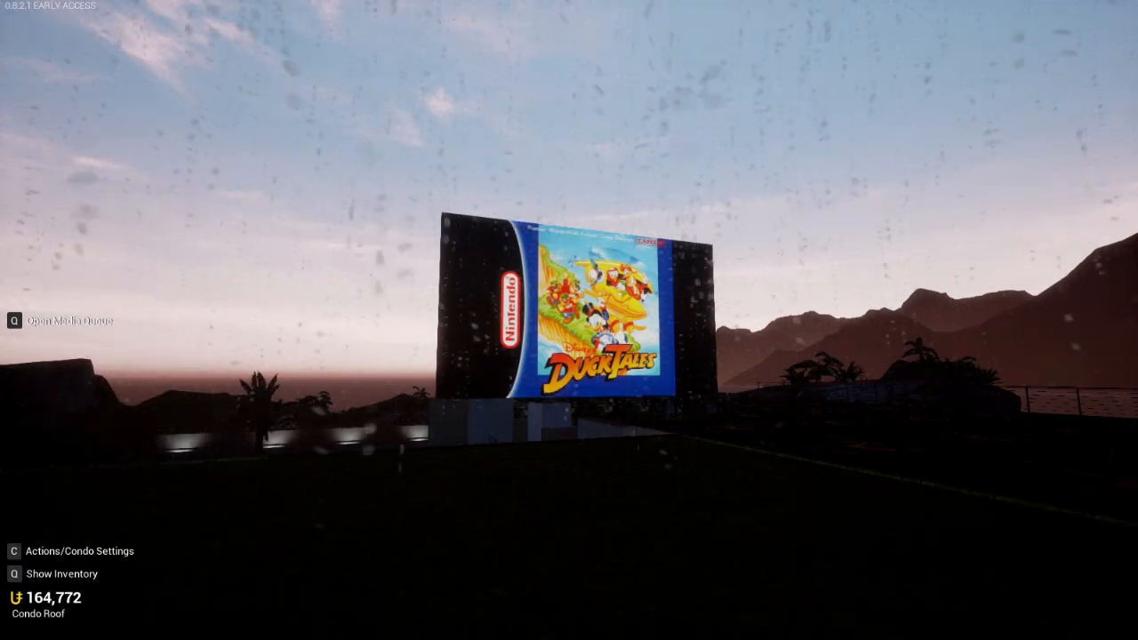